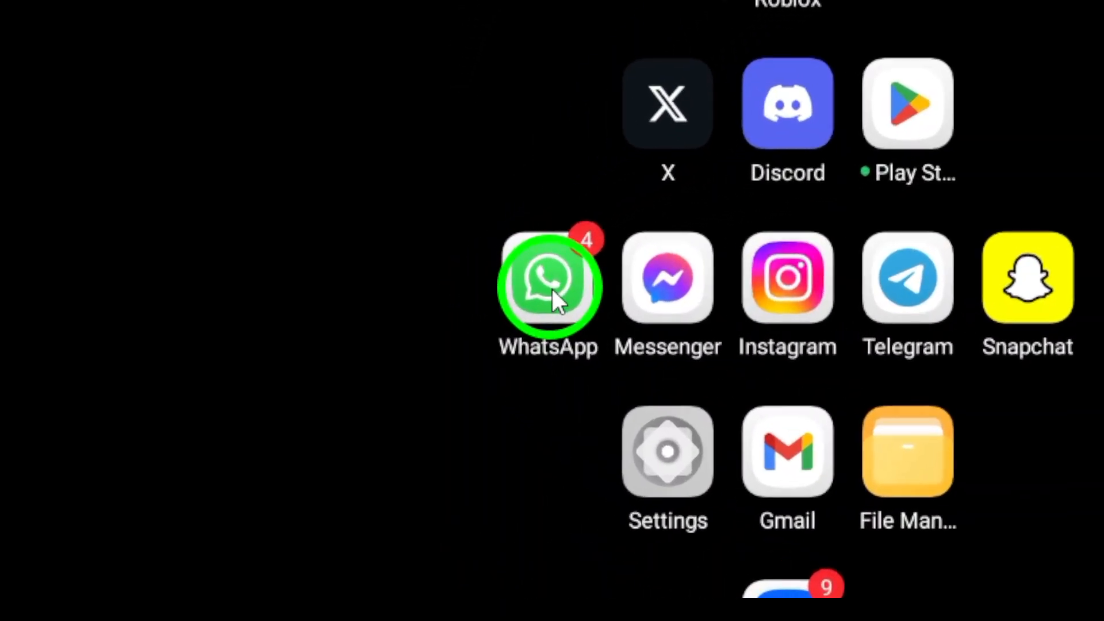
# Launch WhatsApp from the home screen to reach the chat list
pyautogui.click(549, 285)
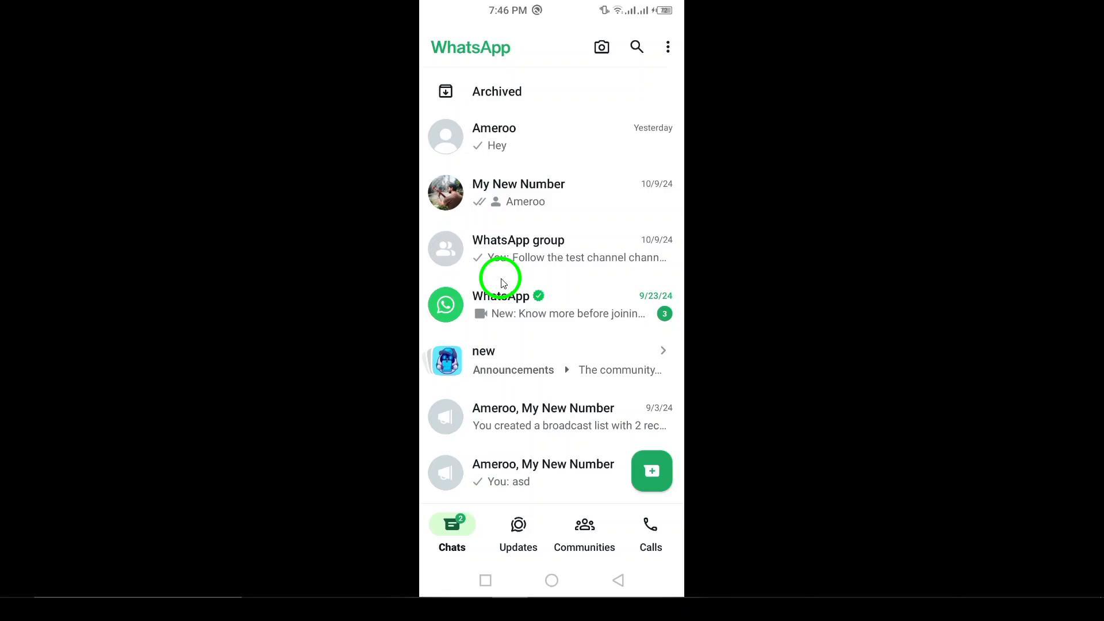
pyautogui.moveTo(572, 164)
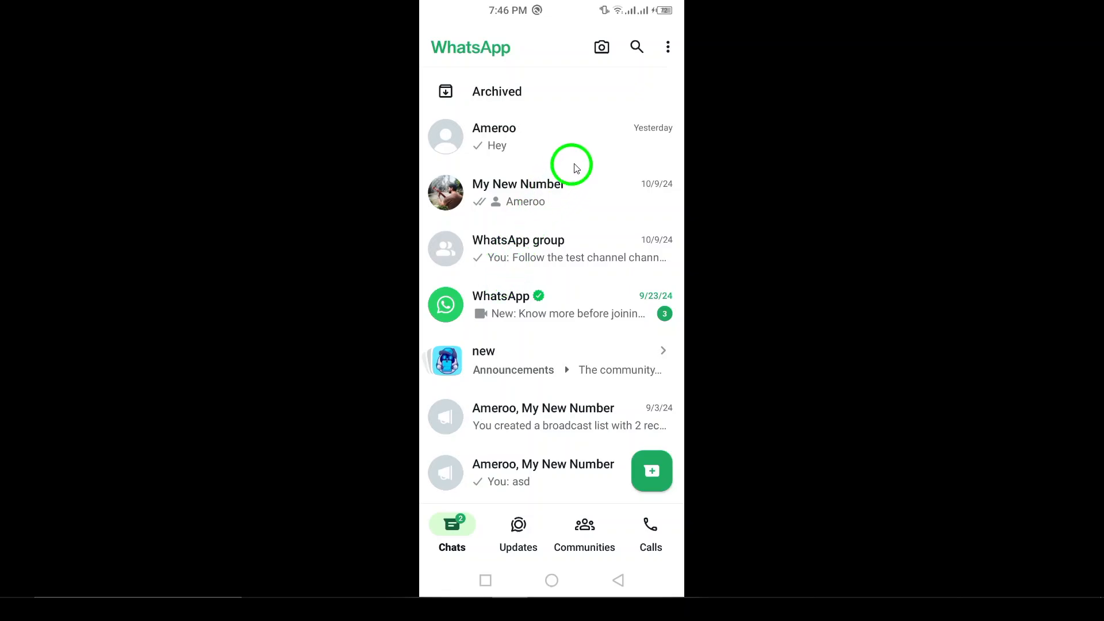
pyautogui.moveTo(659, 65)
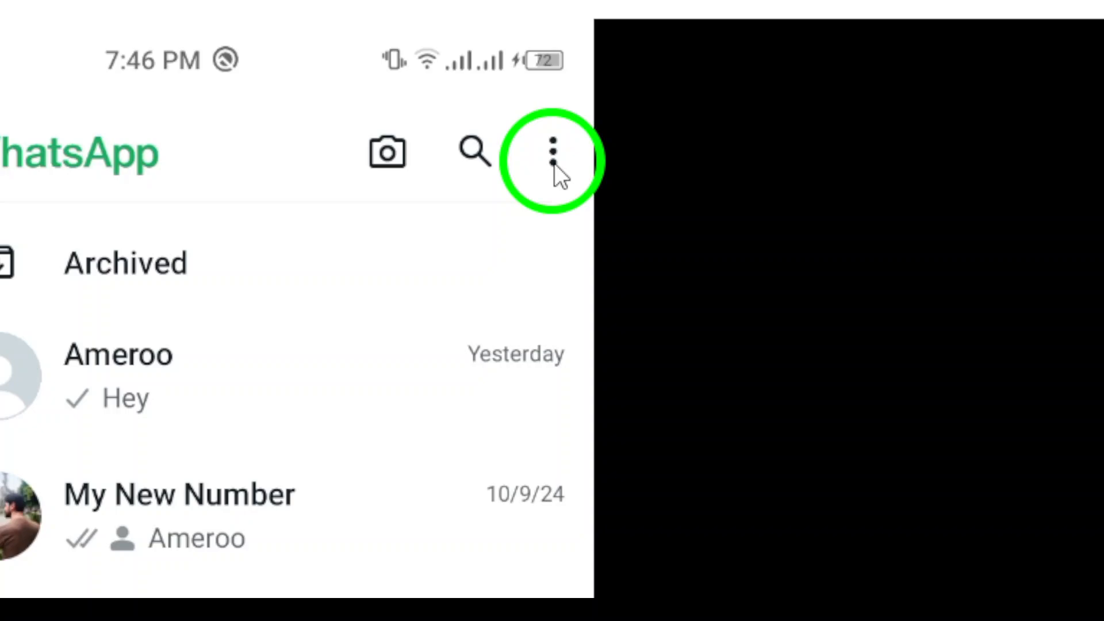
# Go to Settings through the top-right three-dot menu
pyautogui.click(552, 151)
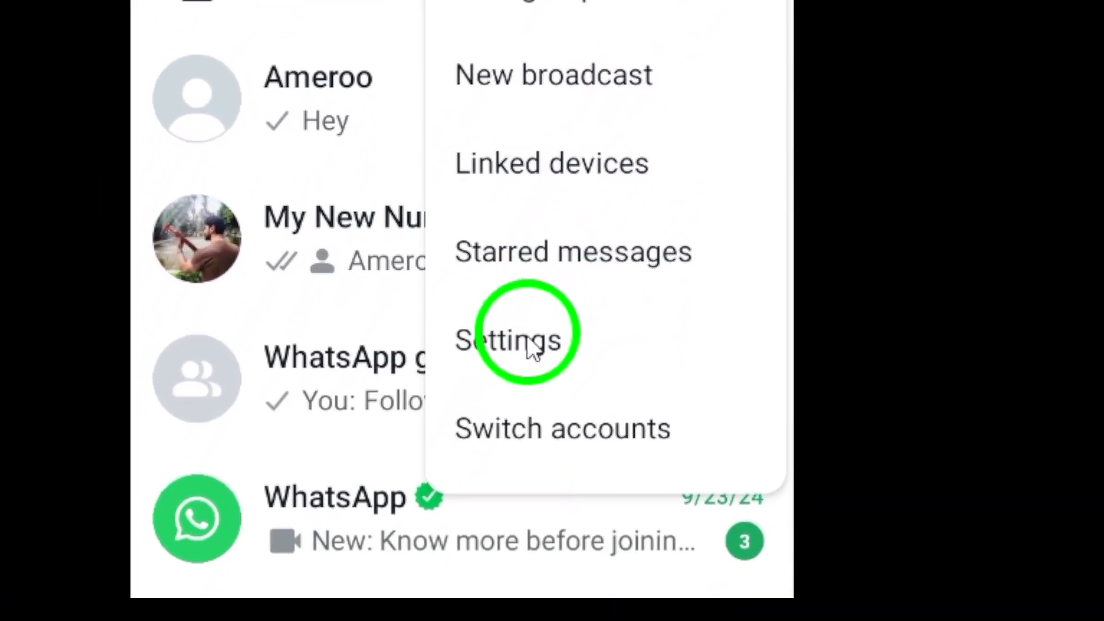
pyautogui.click(510, 340)
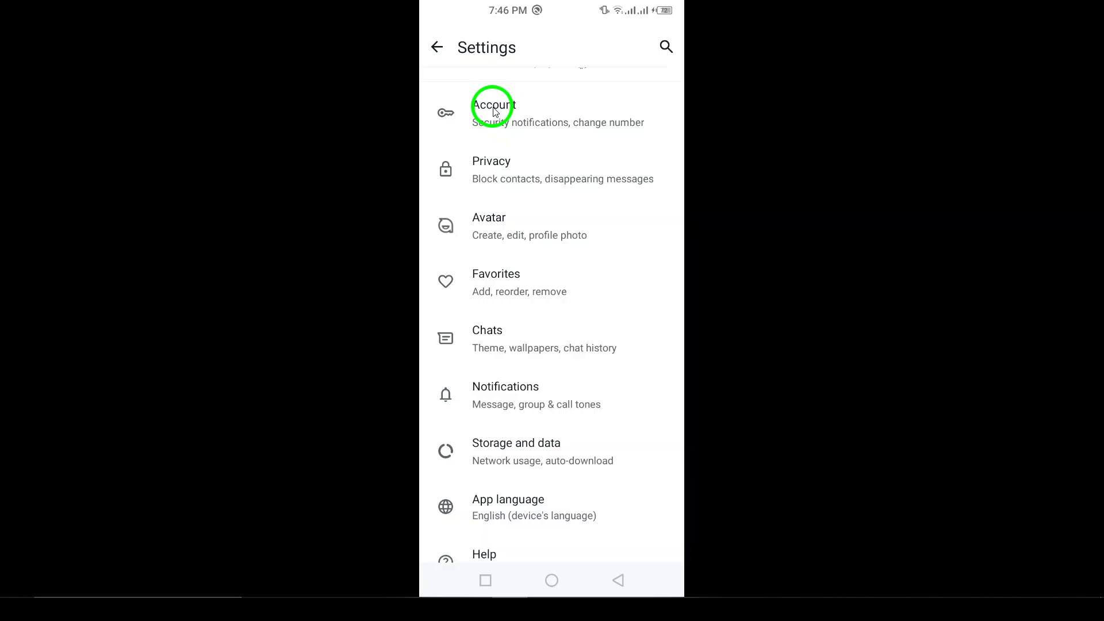
pyautogui.moveTo(493, 157)
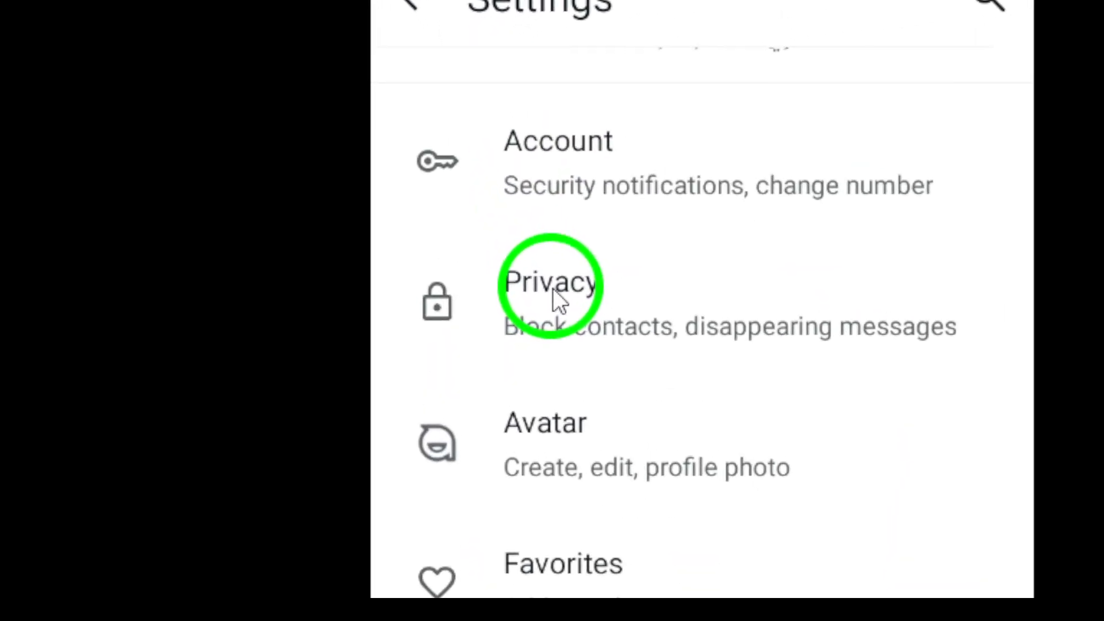
# Enter Privacy settings and scroll down to Blocked contacts, App lock and Chat lock
pyautogui.click(552, 283)
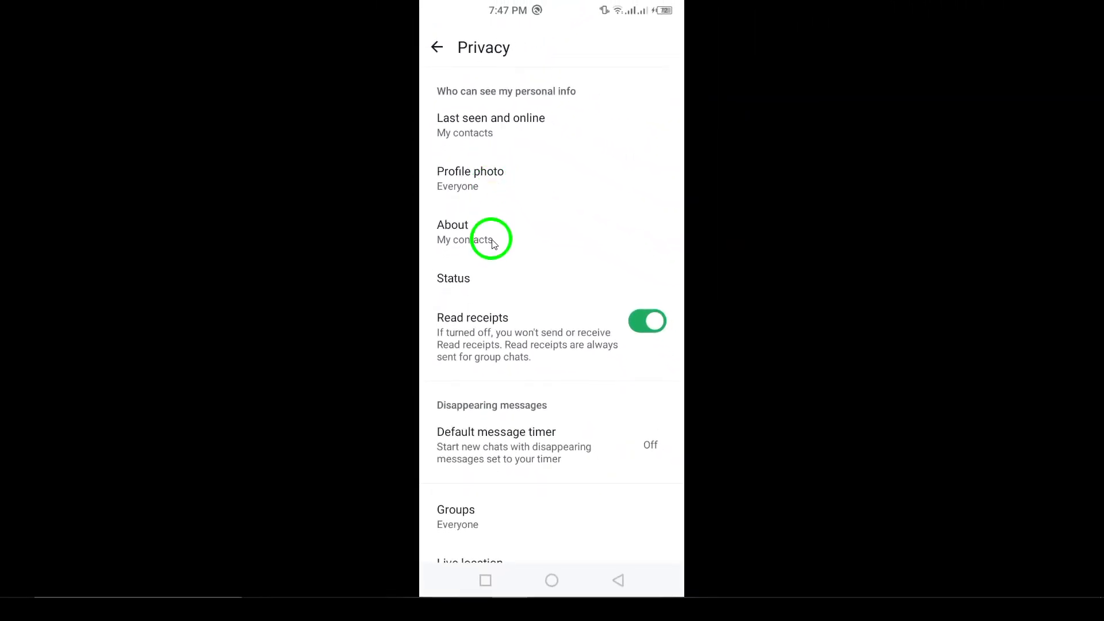
pyautogui.scroll(-3)
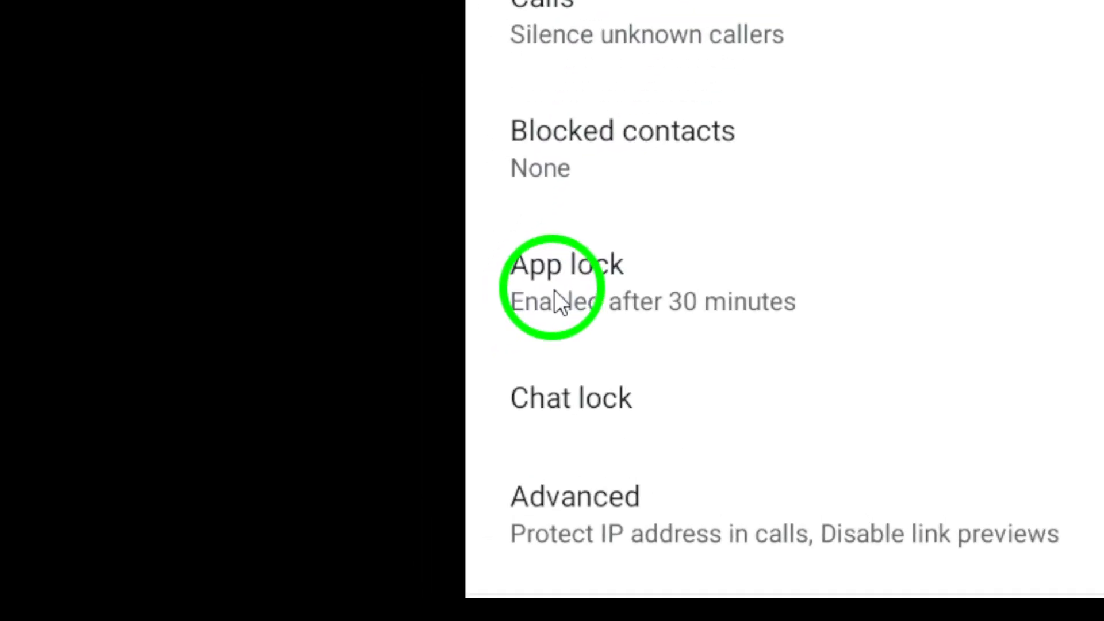
# Turn off the 'Unlock with biometric' toggle on the App lock page
pyautogui.click(566, 282)
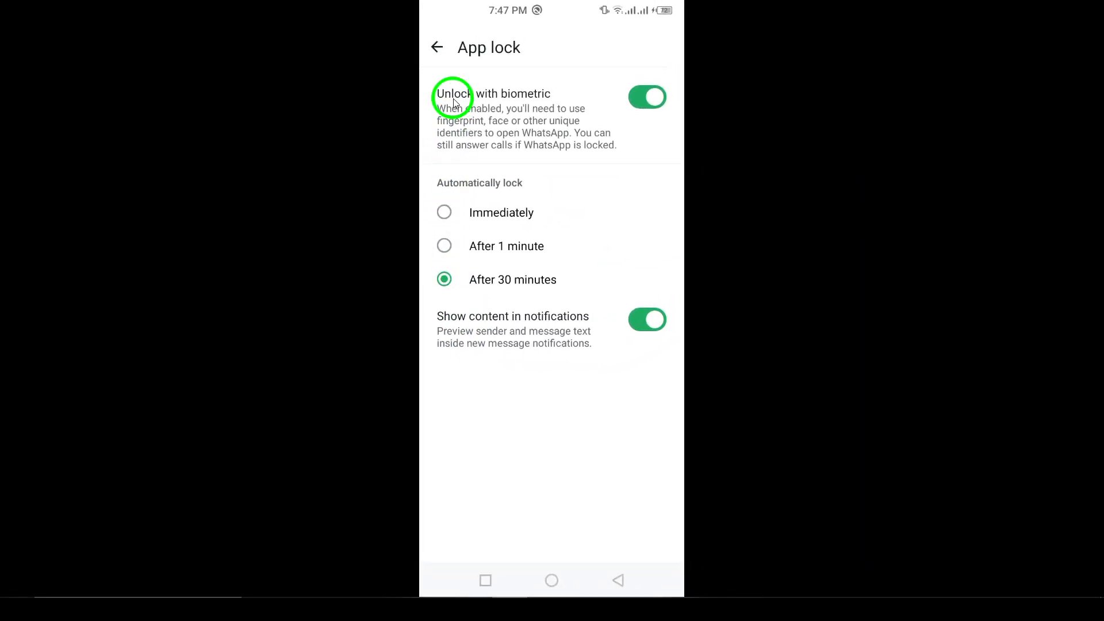
pyautogui.moveTo(514, 146)
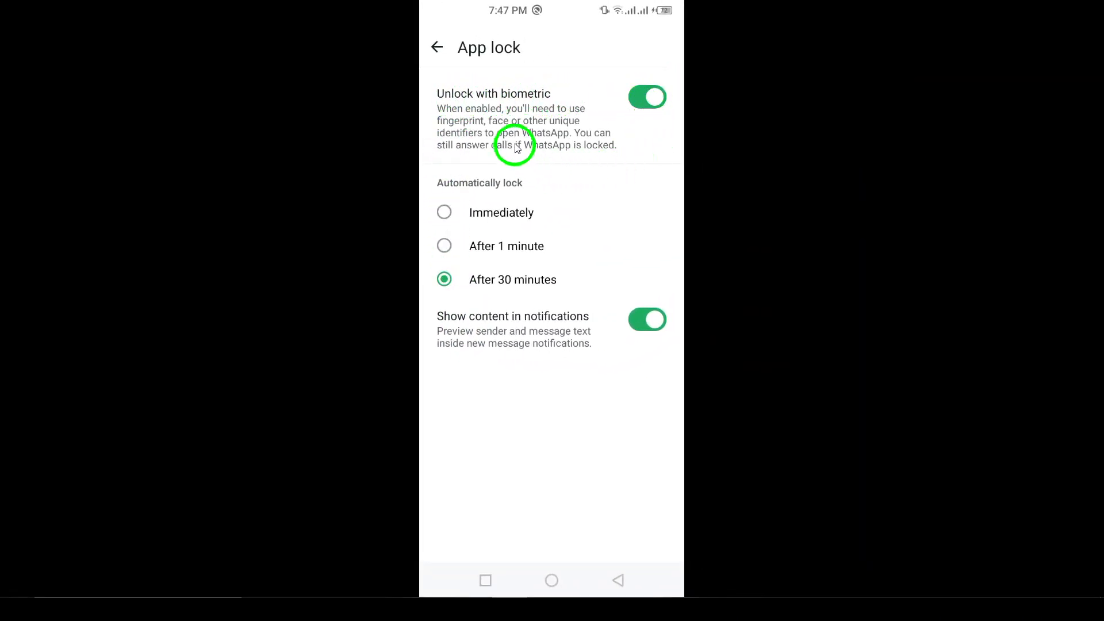
pyautogui.moveTo(587, 95)
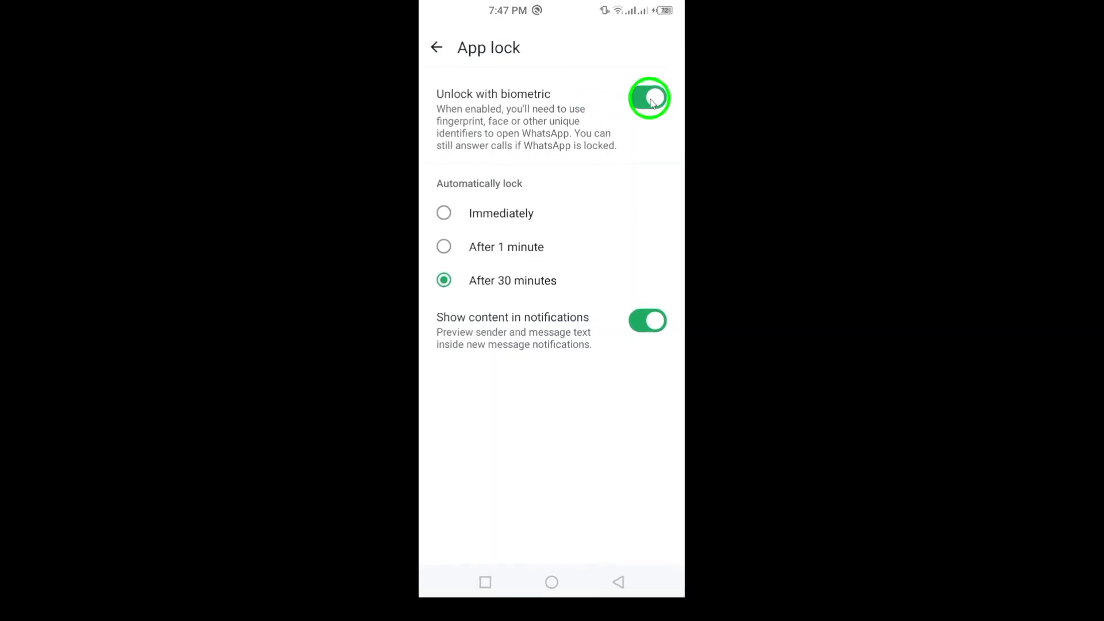
pyautogui.click(649, 98)
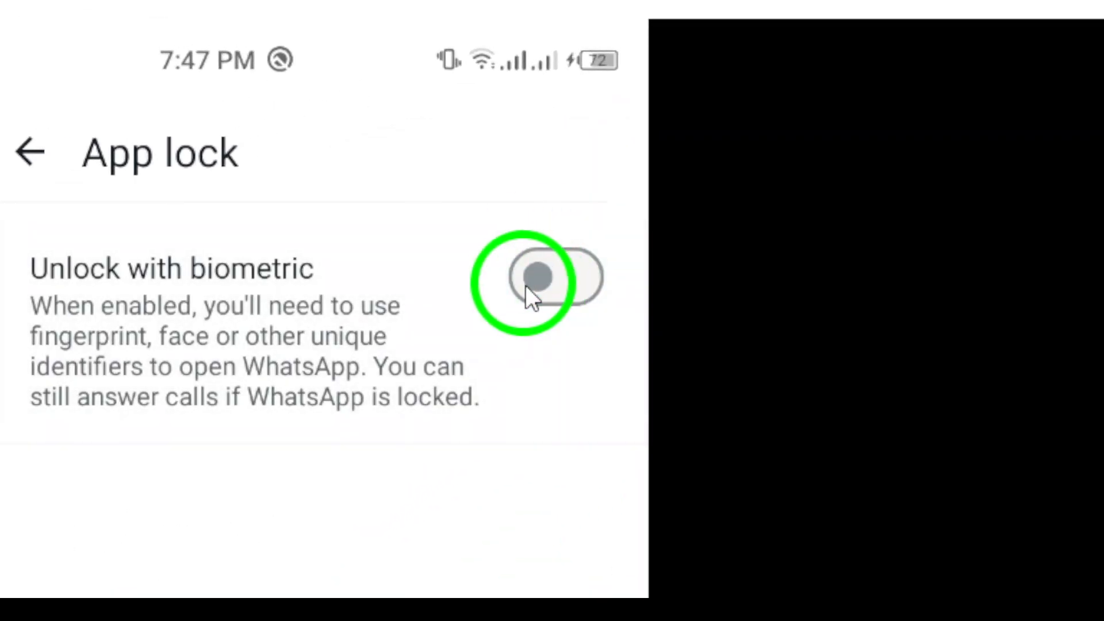